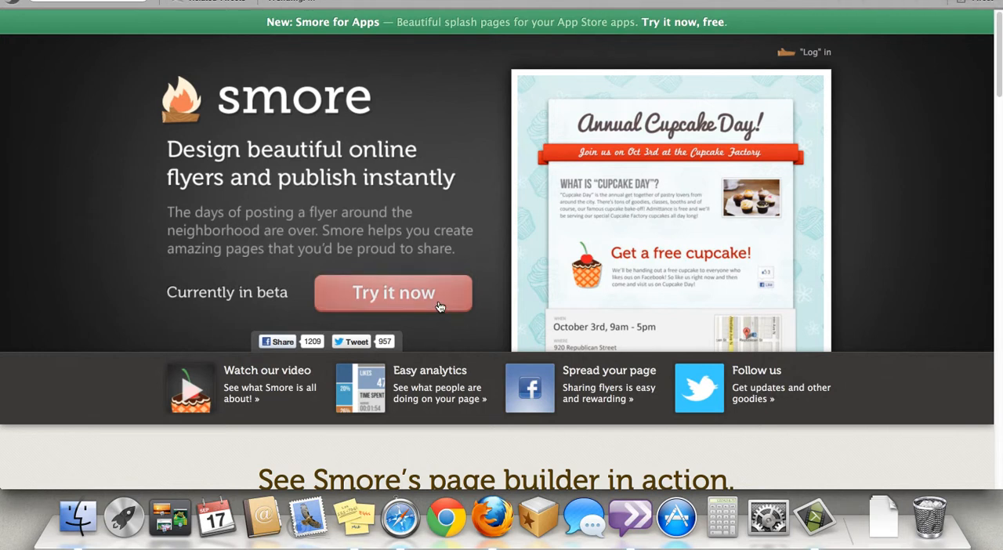
- Sign up for a Smore account without Facebook, reaching the flyers start page
left_click(393, 293)
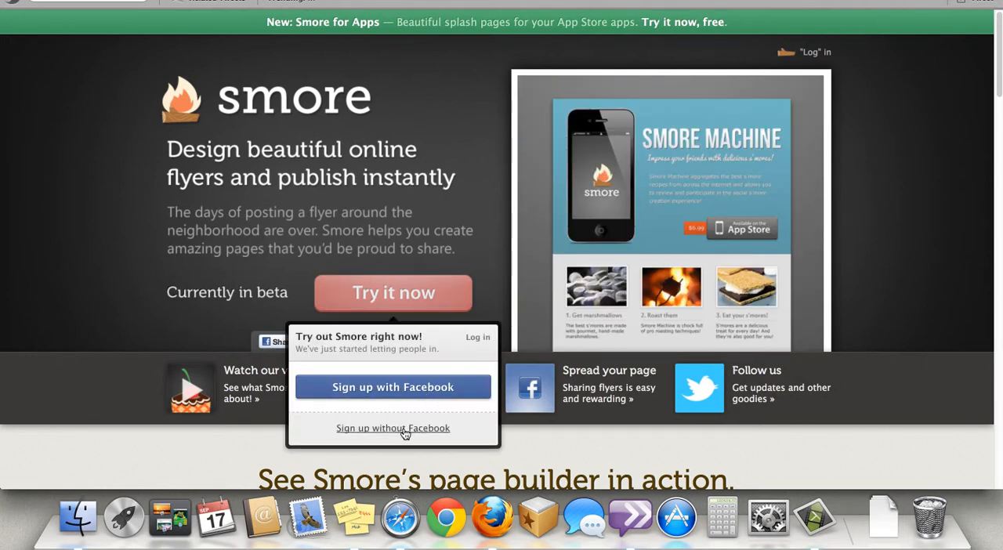
left_click(392, 427)
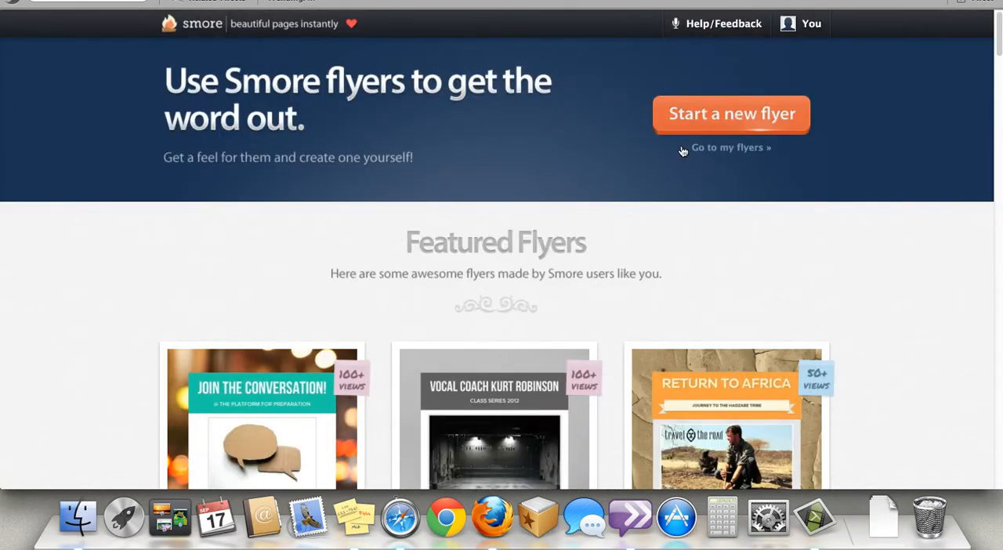
- Start a new flyer using the Product template
left_click(731, 113)
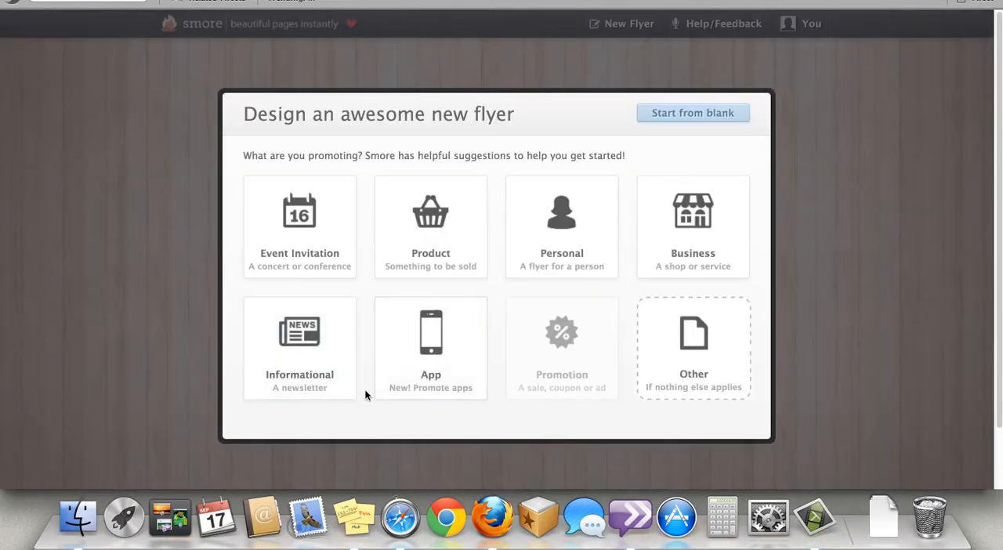
mouse_move(495, 292)
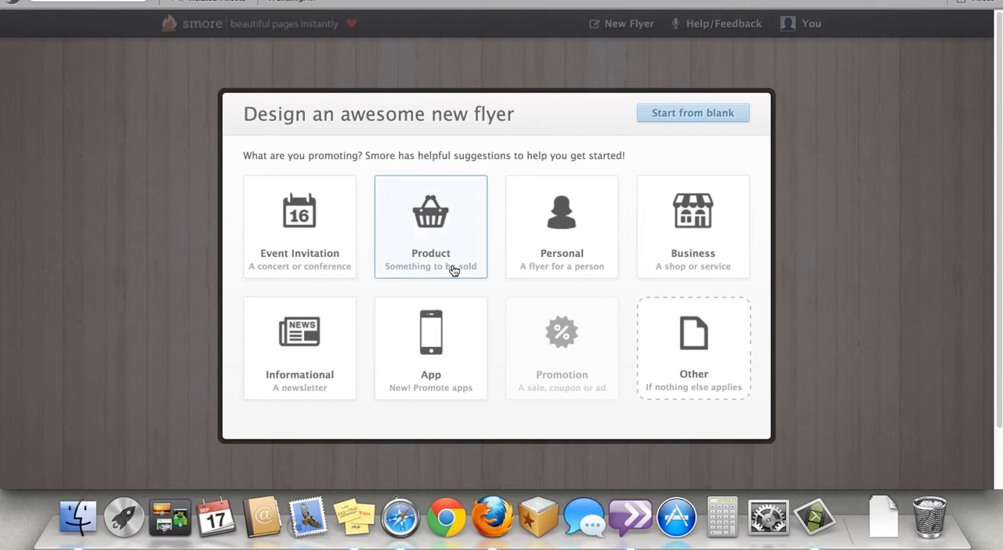
left_click(430, 227)
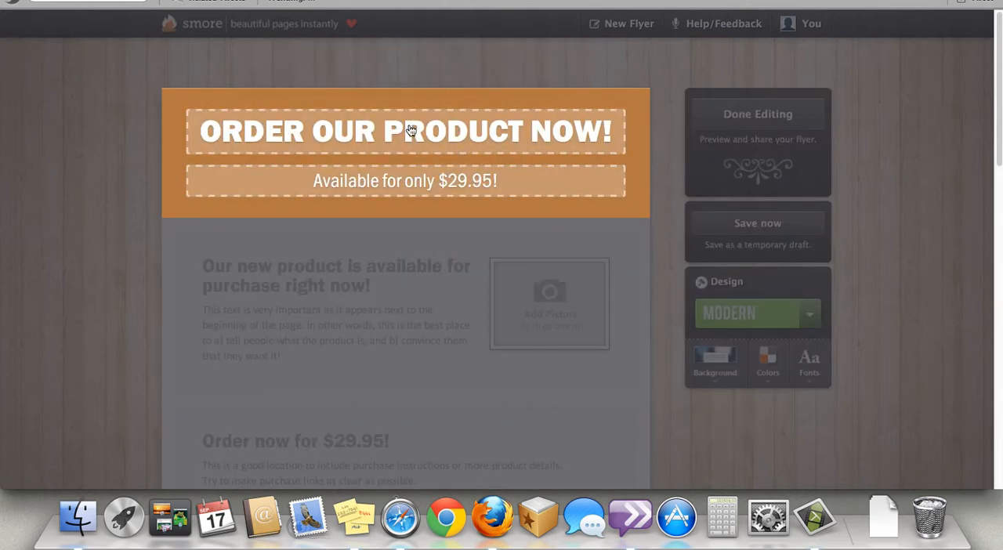
- Set the headline to 'Web 2.0 Tools' with subtitle 'You too can avoid death by PowerPoint!'
left_click(405, 132)
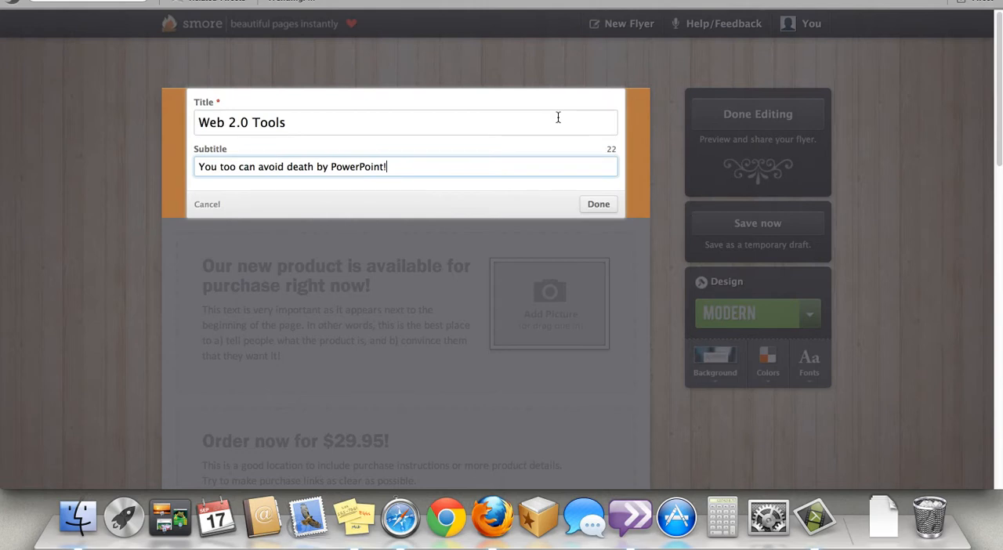
mouse_move(554, 175)
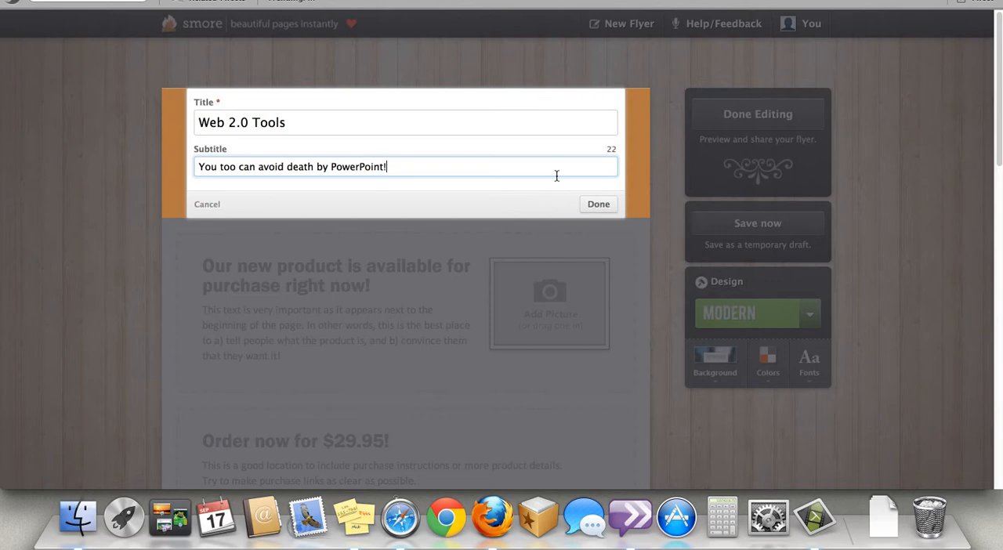
mouse_move(594, 219)
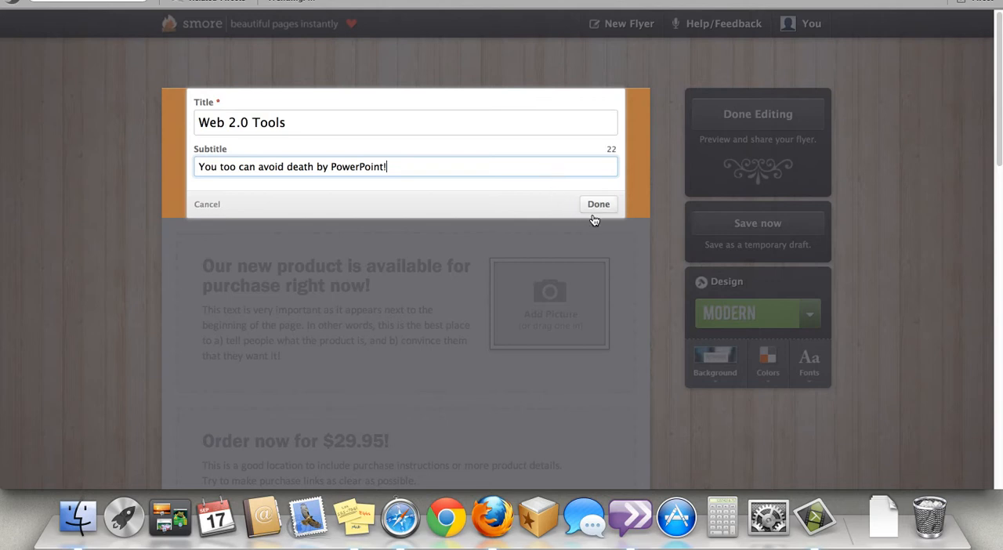
left_click(598, 204)
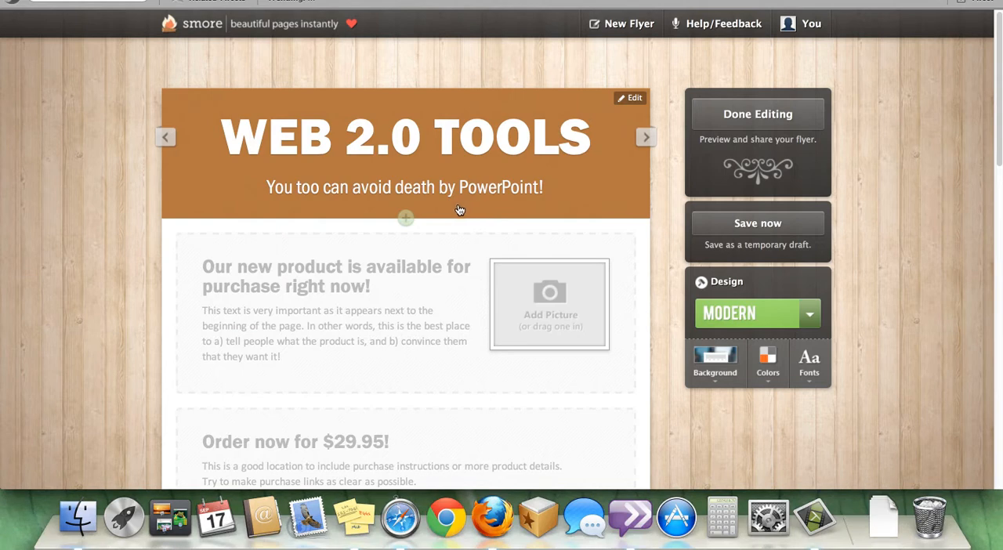
- Add a new content block slot beneath the flyer header
left_click(404, 217)
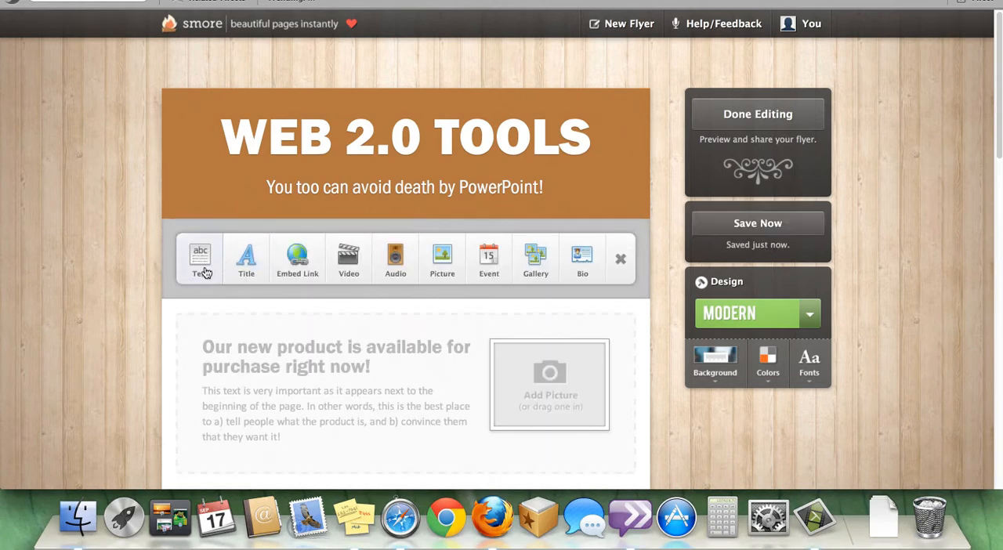
mouse_move(246, 259)
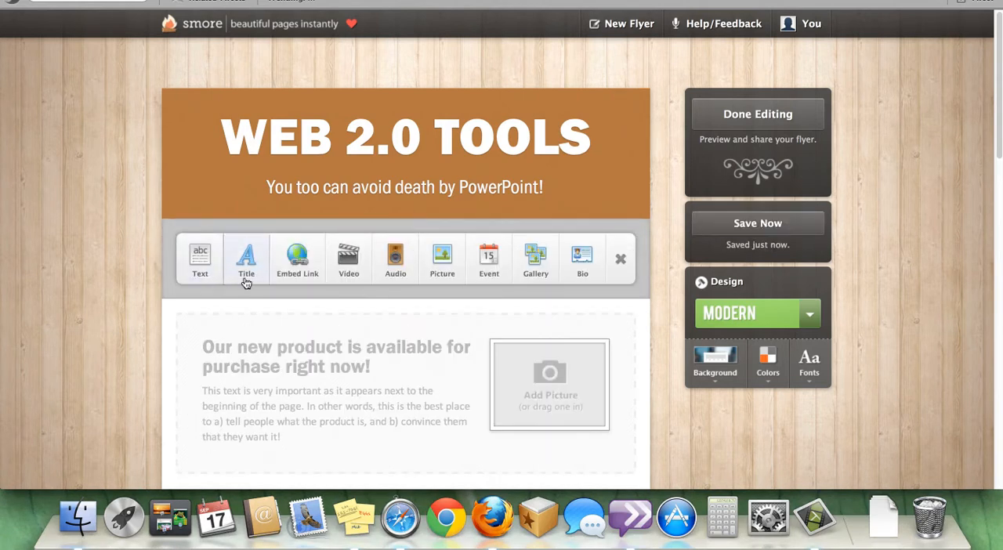
mouse_move(348, 258)
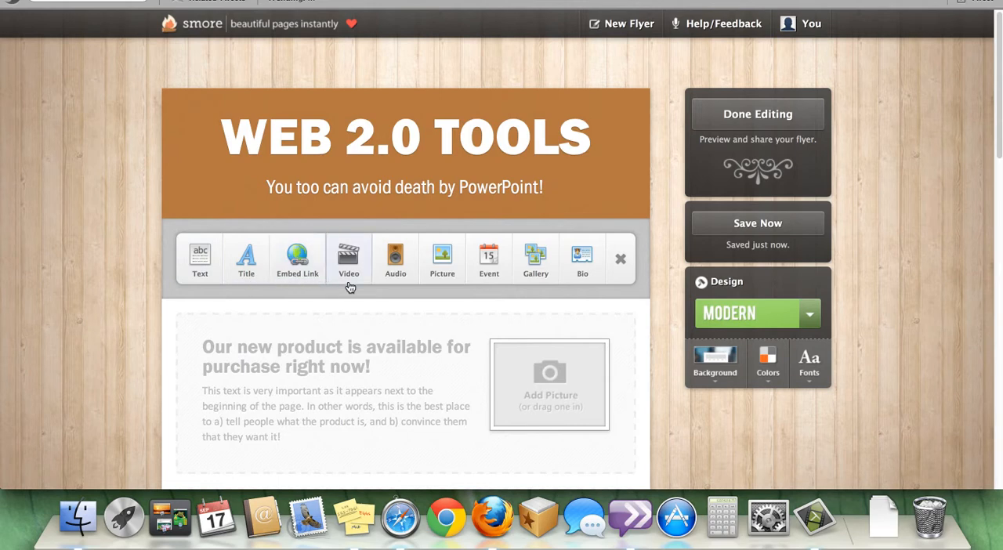
mouse_move(395, 259)
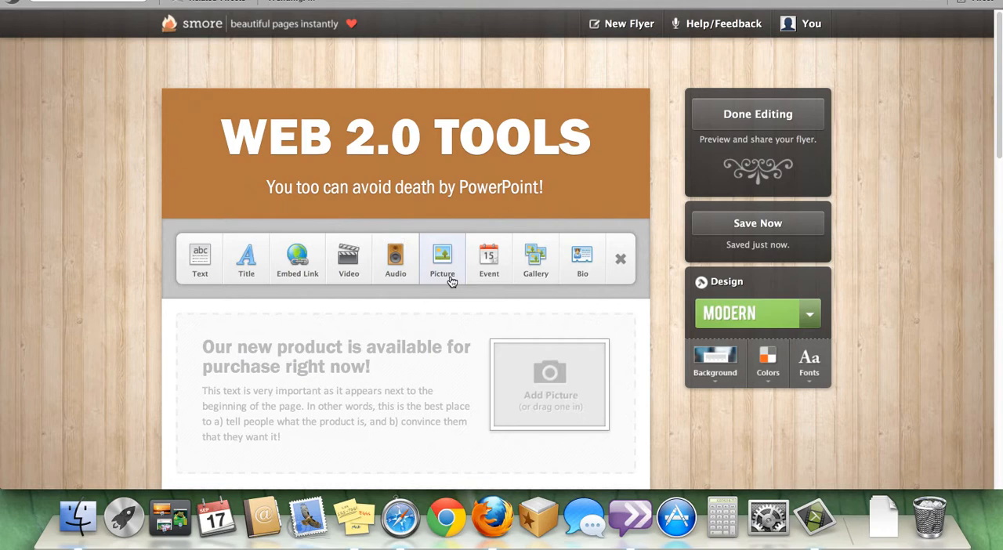
mouse_move(583, 281)
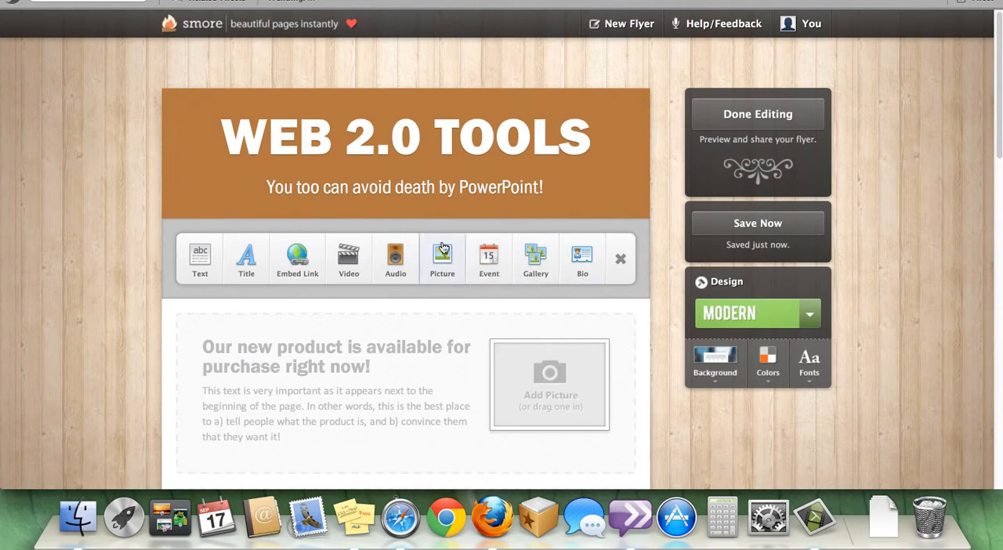
- Insert a picture block showing the lg_Voki logo image
left_click(442, 258)
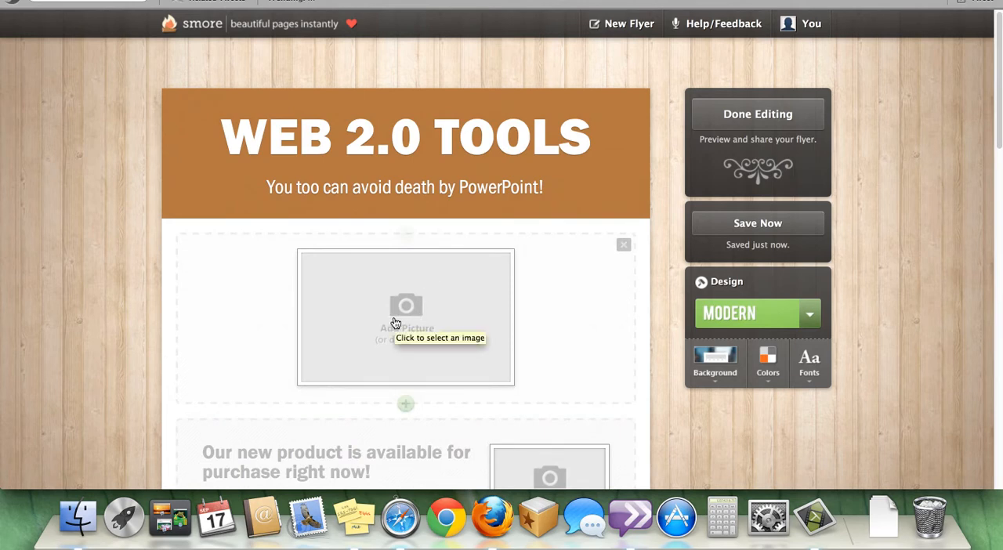
left_click(404, 316)
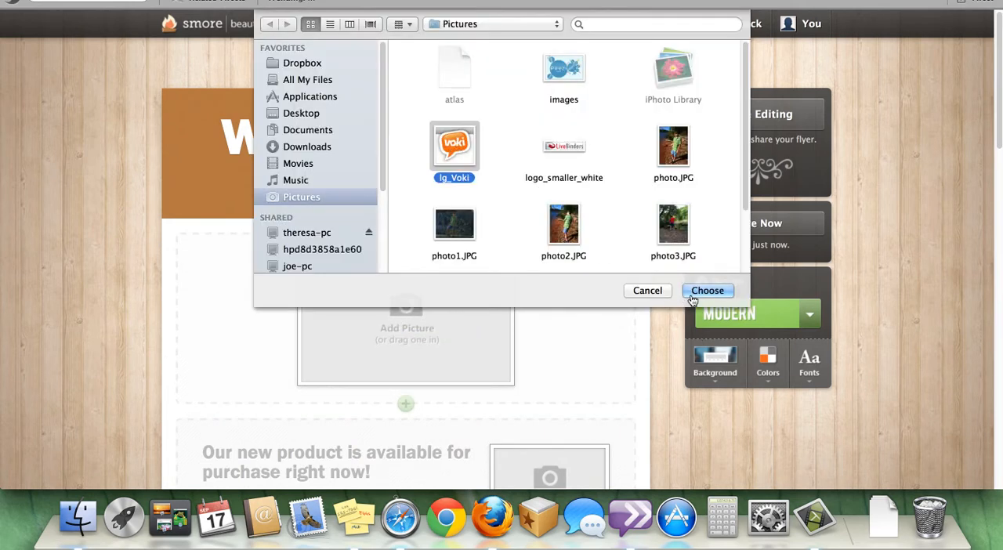
left_click(706, 290)
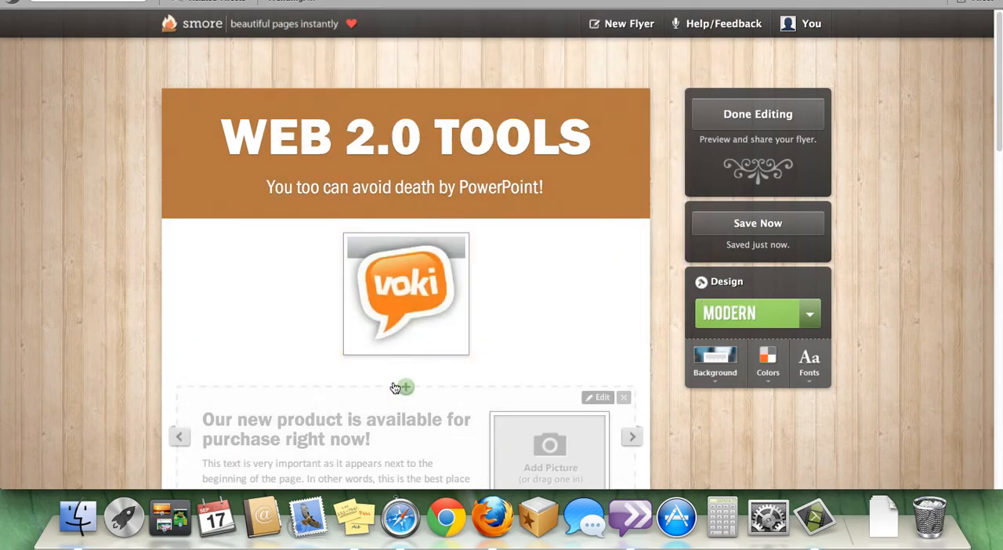
- Add a Voki text entry: 'Allows you to create a talking avatar', plus another picture block
left_click(406, 387)
type("Allows you to create a talking avatar.")
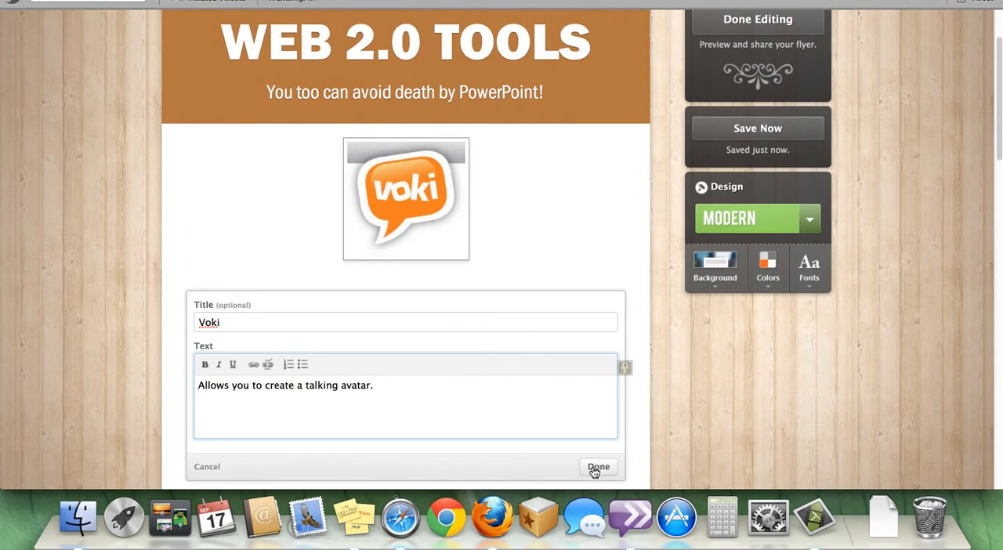
left_click(599, 467)
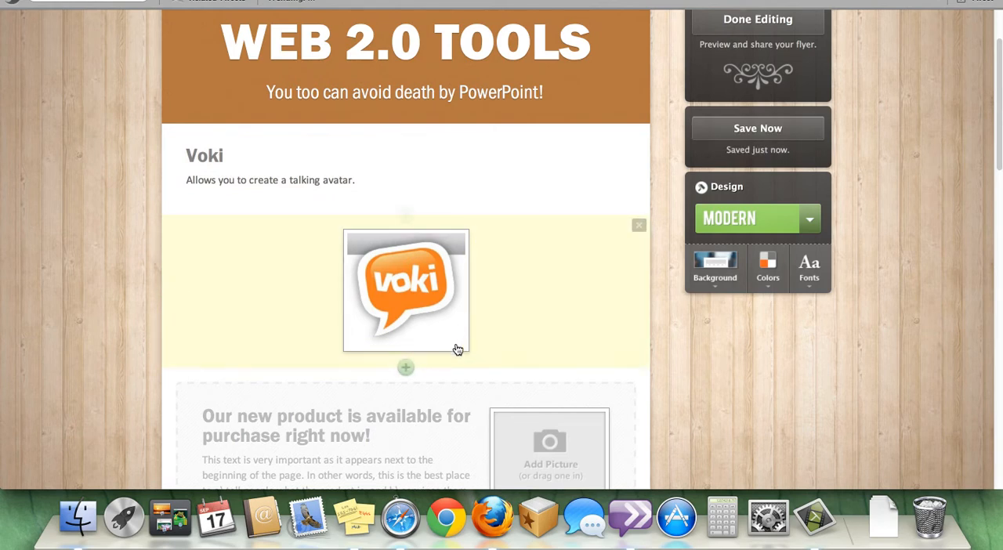
left_click(405, 367)
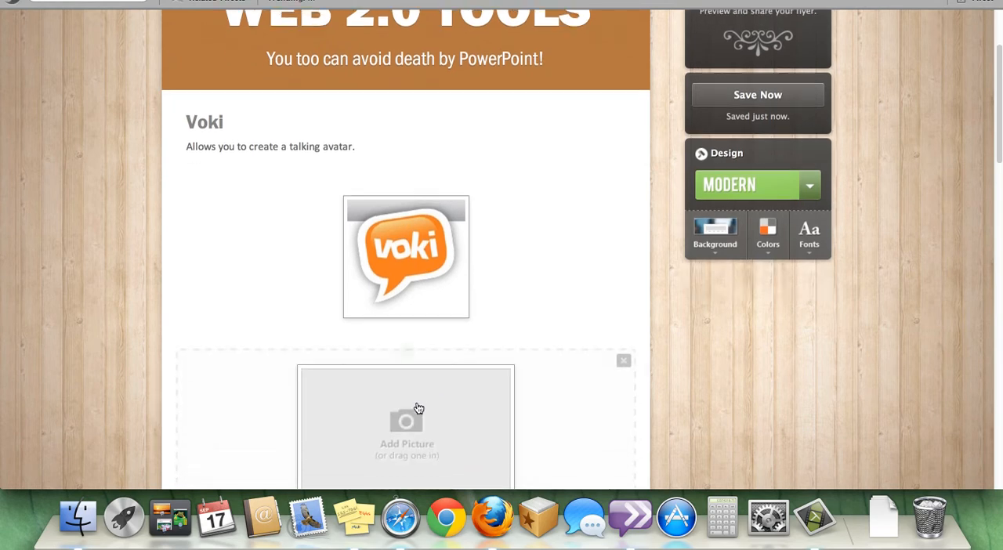
- Fill the empty picture block with the Prezi logo image
left_click(406, 423)
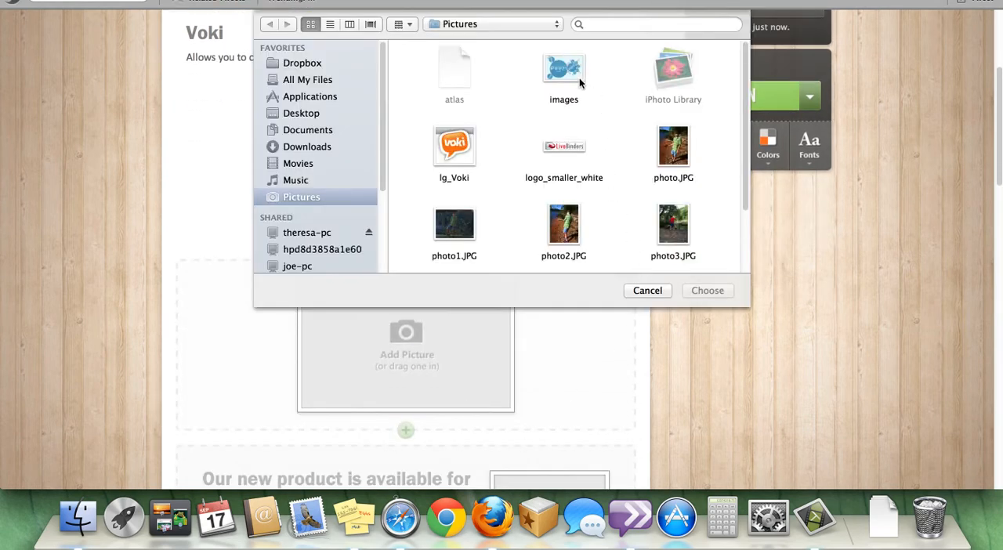
left_click(564, 70)
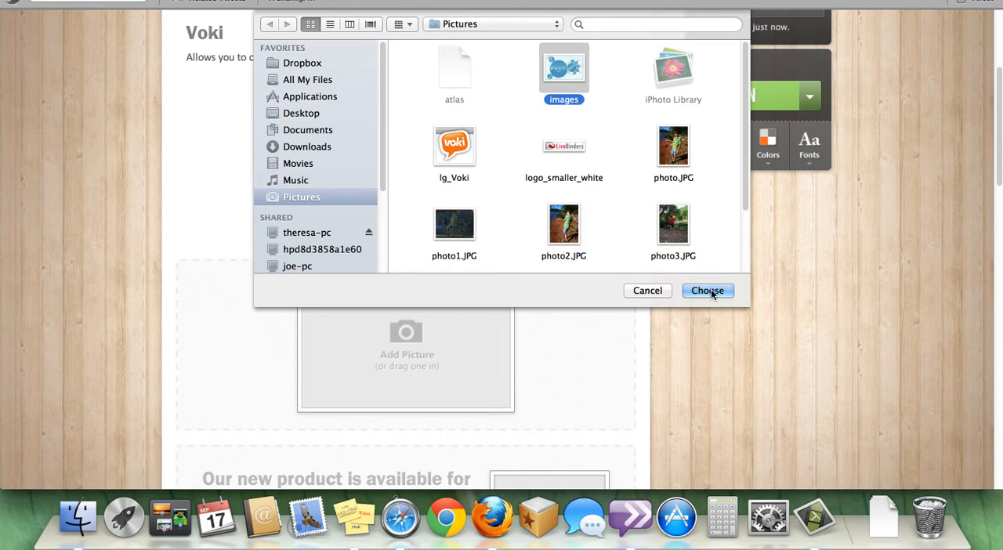
left_click(706, 291)
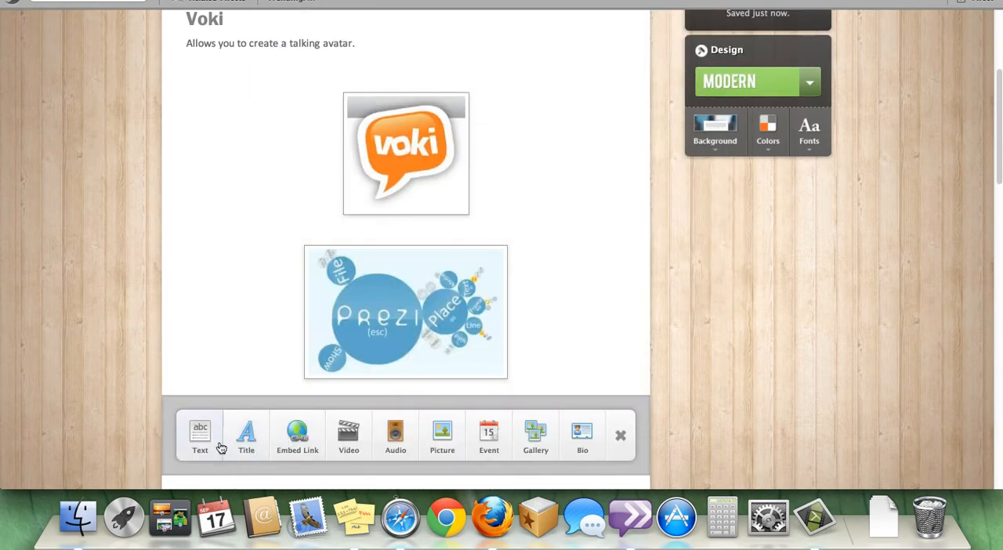
- Add a Prezi text entry reading 'Prezi is a cool presentation tool.'
left_click(200, 435)
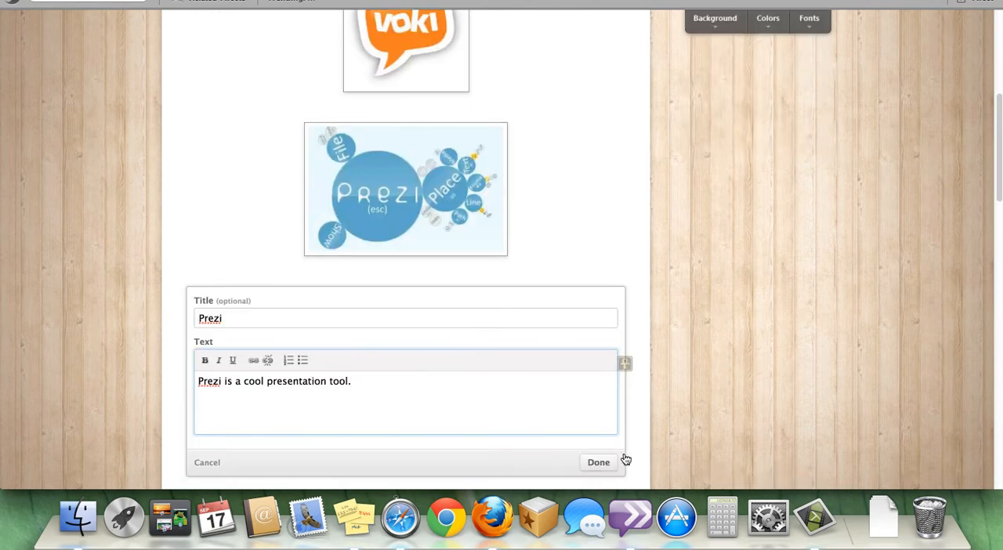
left_click(598, 460)
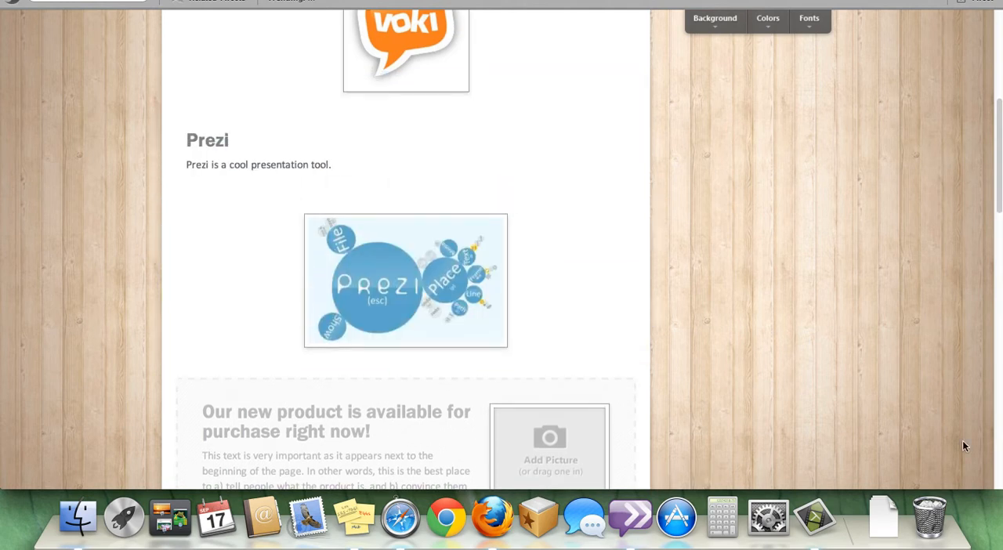
- Add a picture block with the logo_smaller_white LiveBinders logo for the LiveBinders entry
scroll("down", 3)
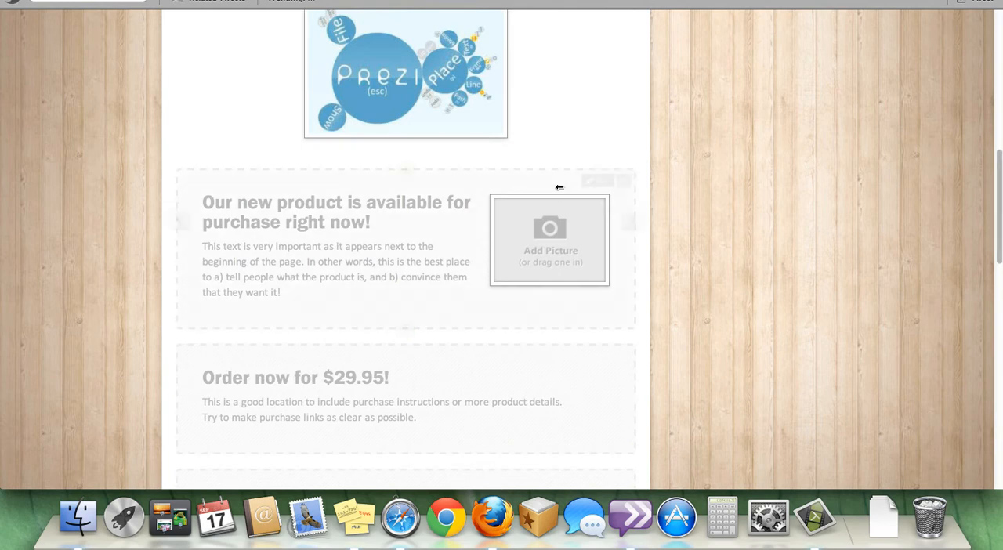
left_click(549, 239)
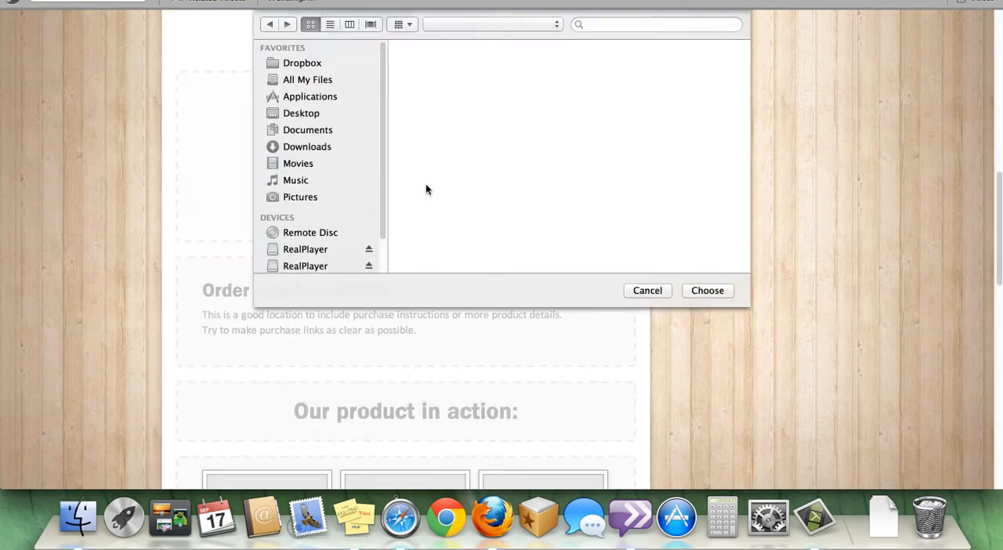
left_click(301, 198)
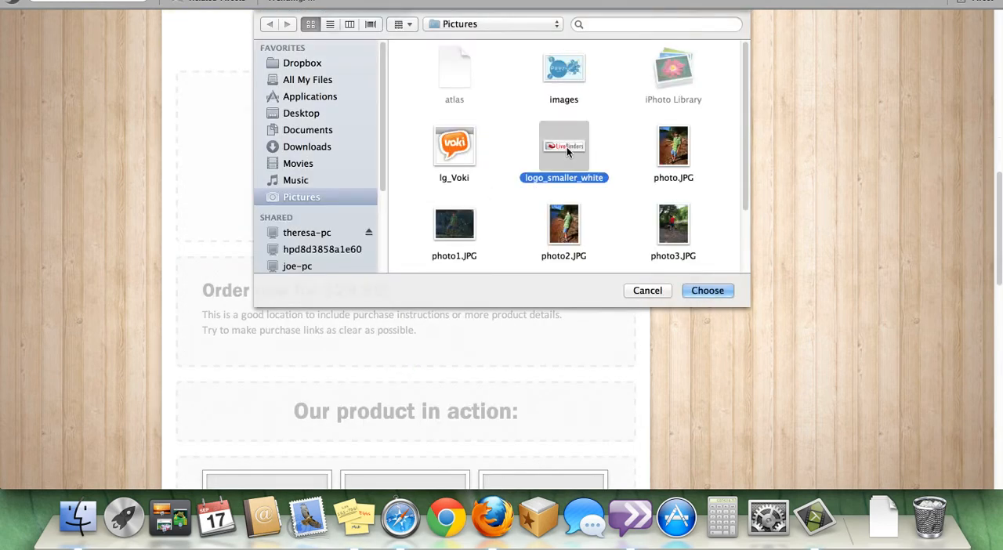
left_click(706, 290)
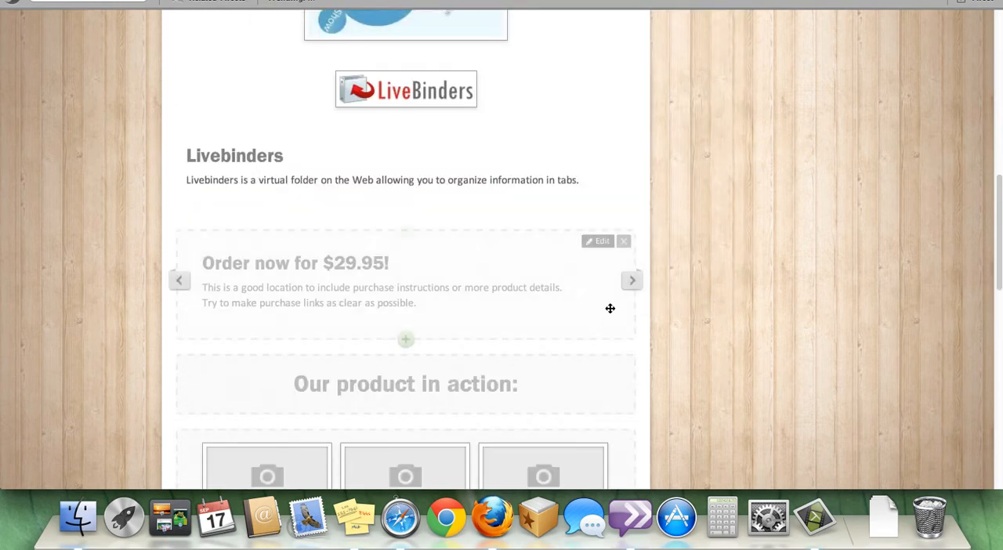
scroll("down", 3)
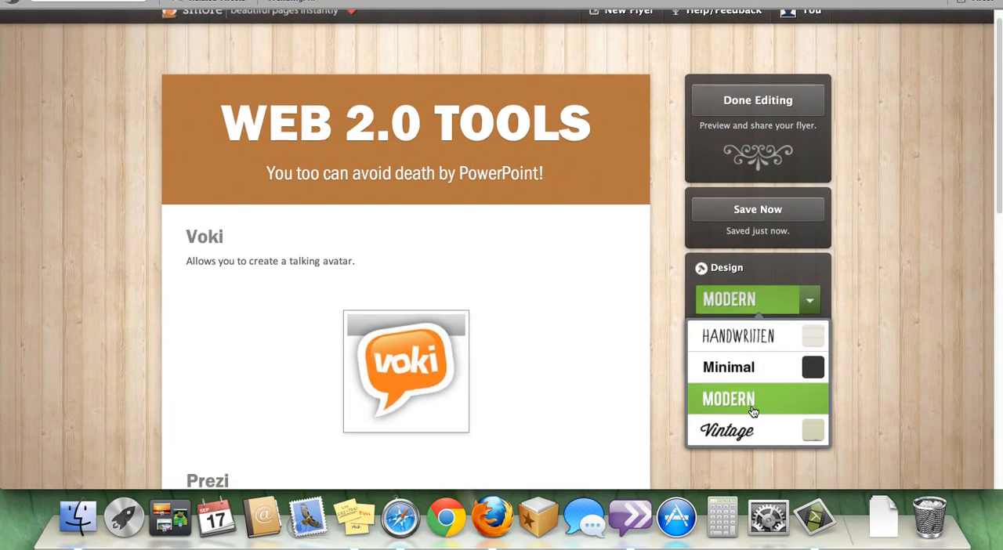
- Apply the Vintage design with a pink colour scheme and a script-style title font
left_click(726, 430)
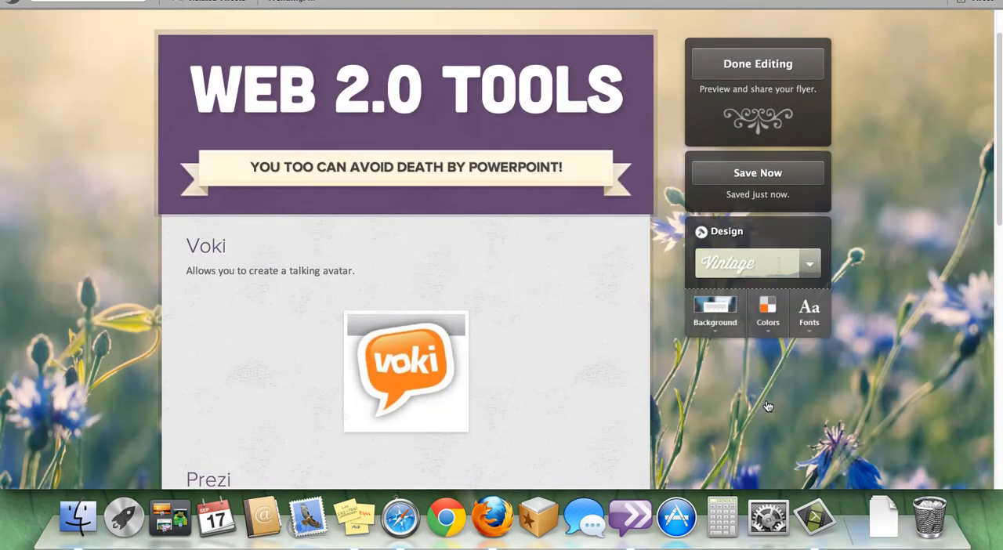
left_click(767, 313)
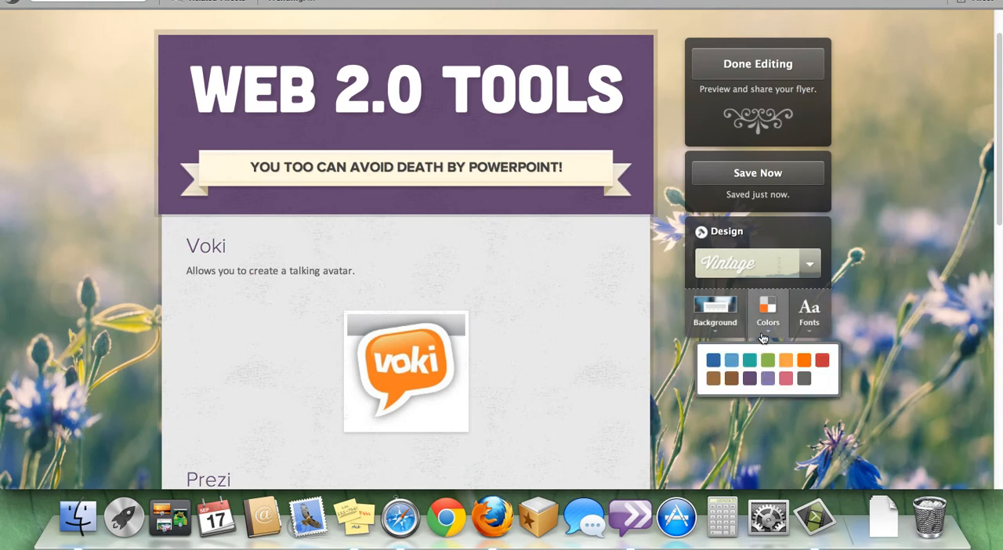
left_click(821, 360)
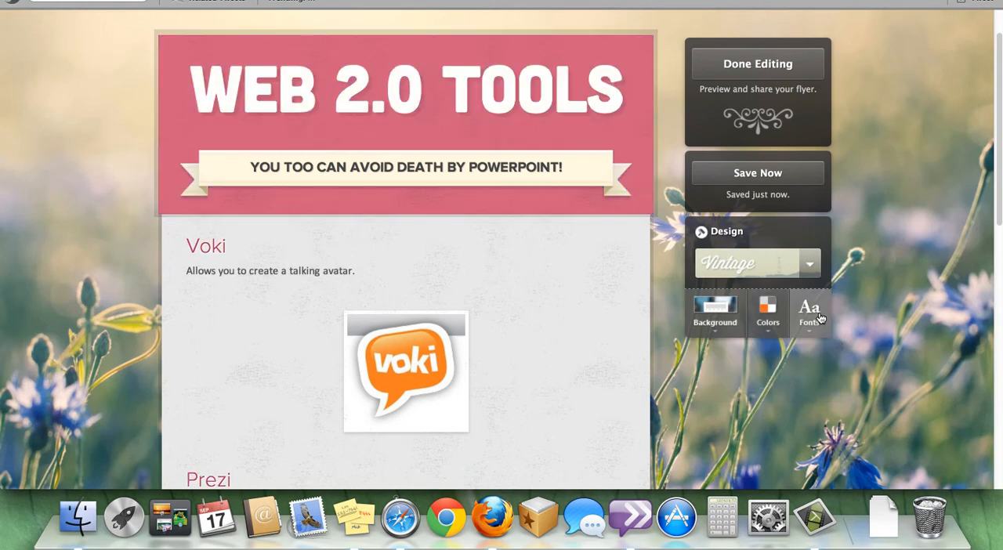
left_click(809, 313)
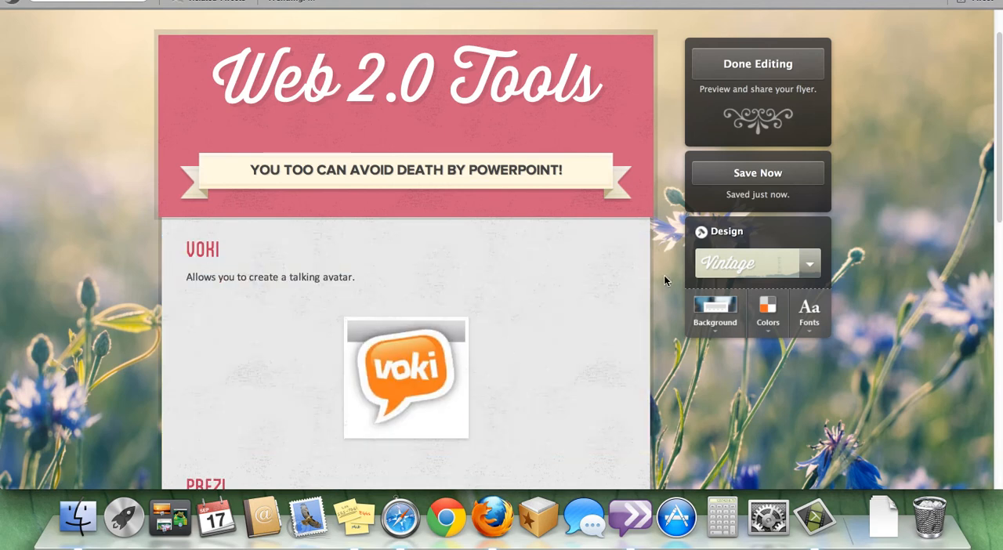
- Publish the flyer via Done Editing and review its share, preview and print options
left_click(756, 63)
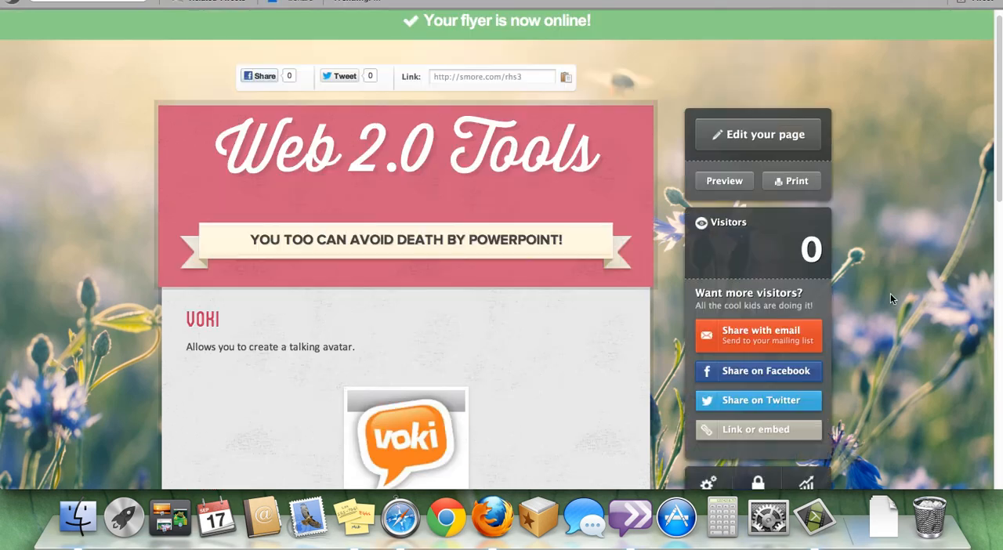
scroll("down", 3)
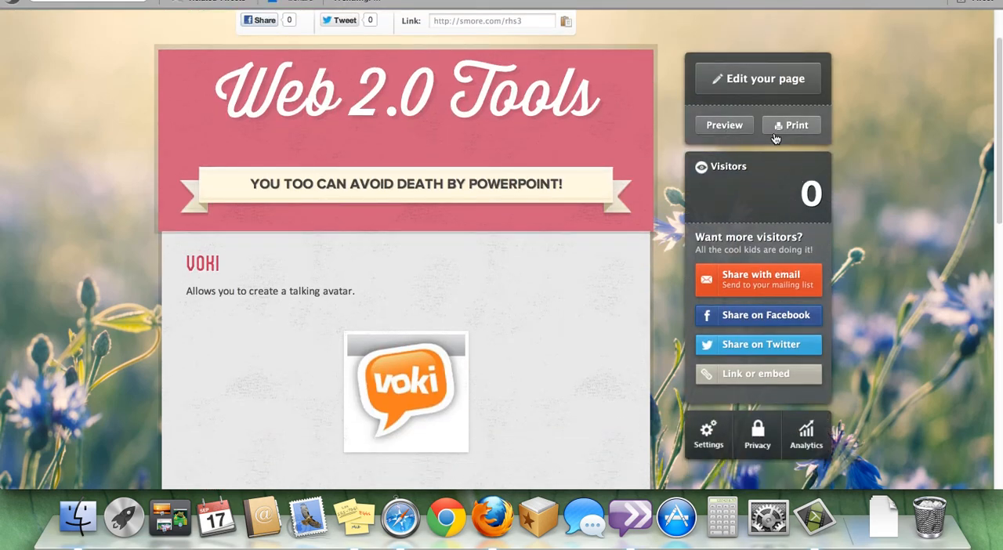
mouse_move(809, 298)
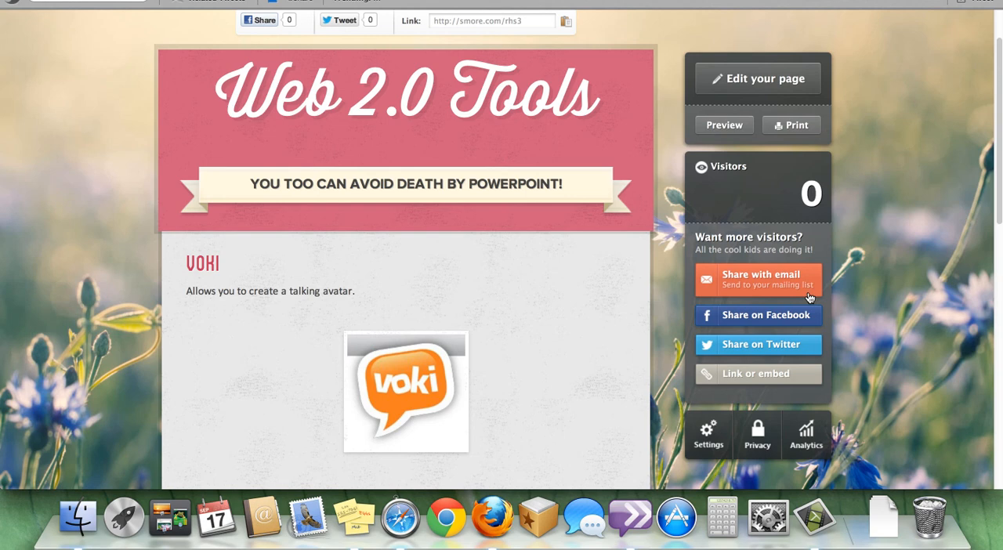
scroll("down", 3)
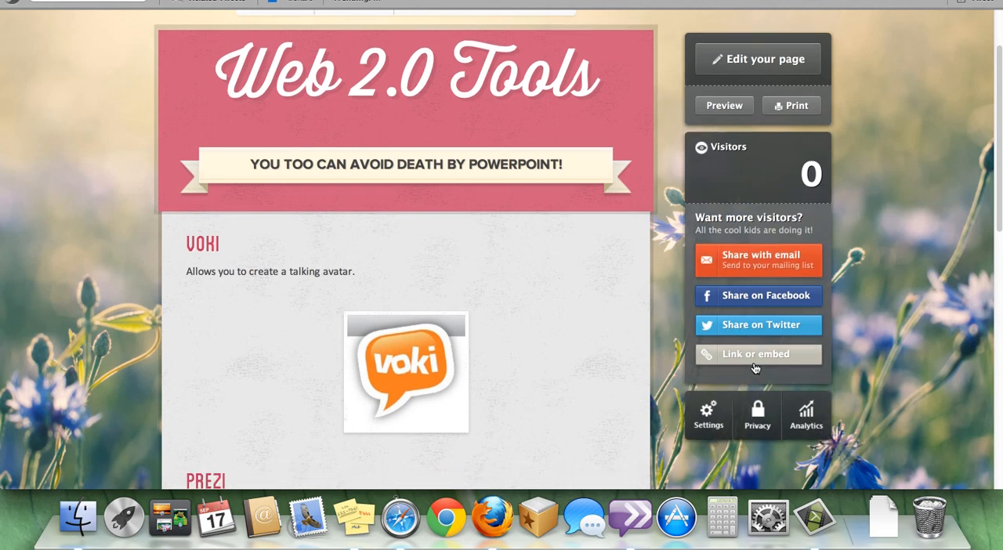
scroll("down", 3)
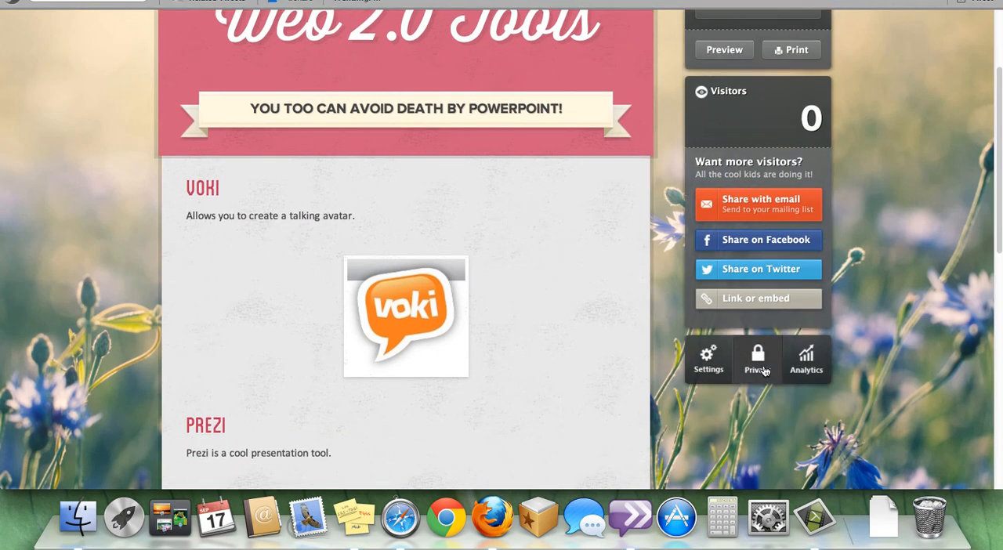